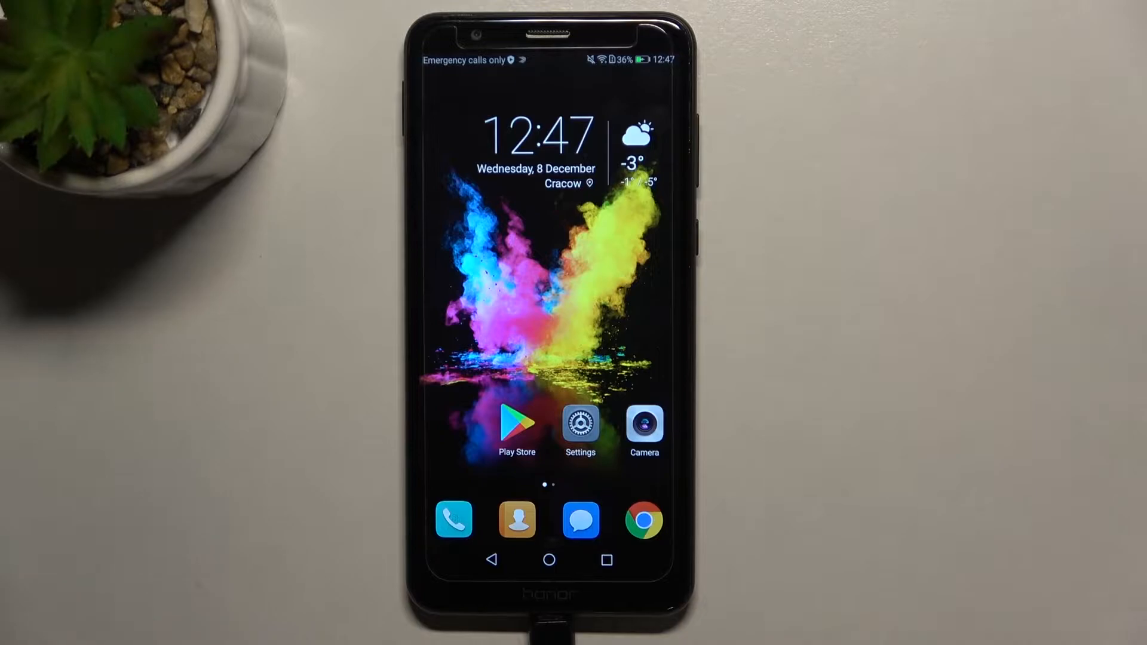
# Launch the Settings app from the home screen.
pyautogui.click(580, 426)
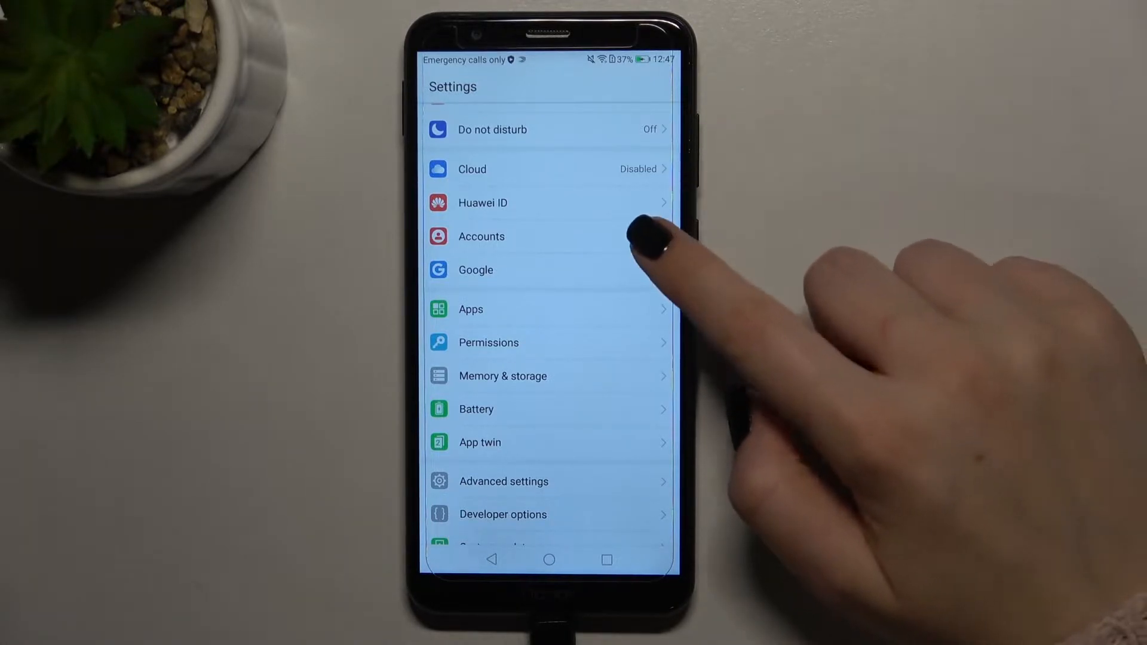
# Go to Accounts and choose to add a new account.
pyautogui.click(482, 236)
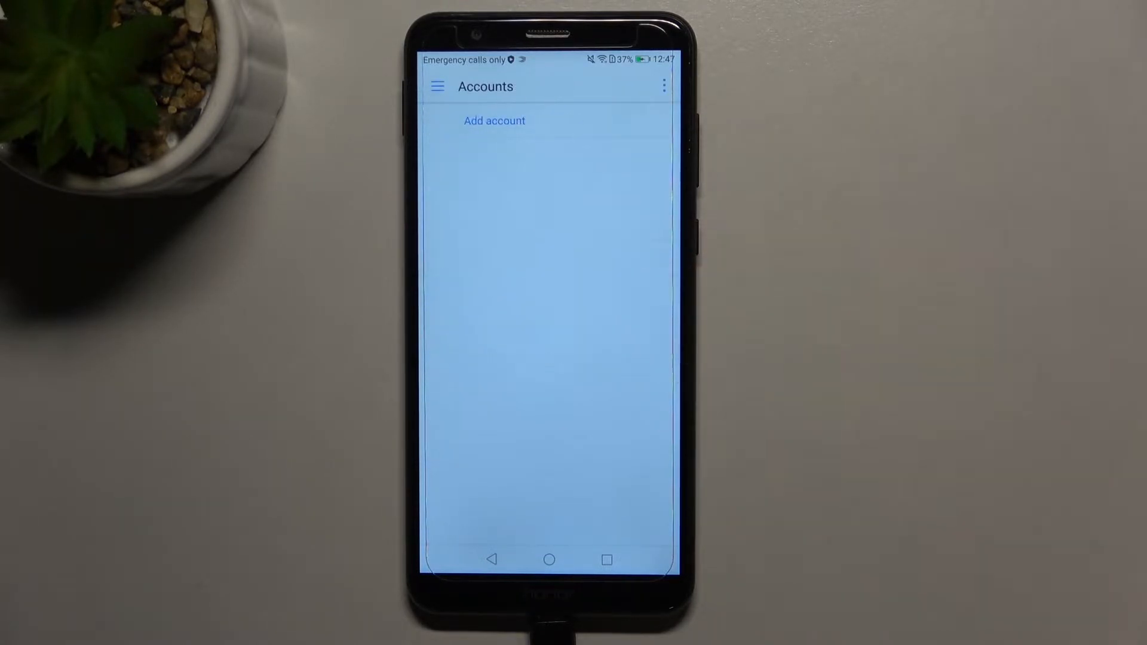
pyautogui.click(494, 120)
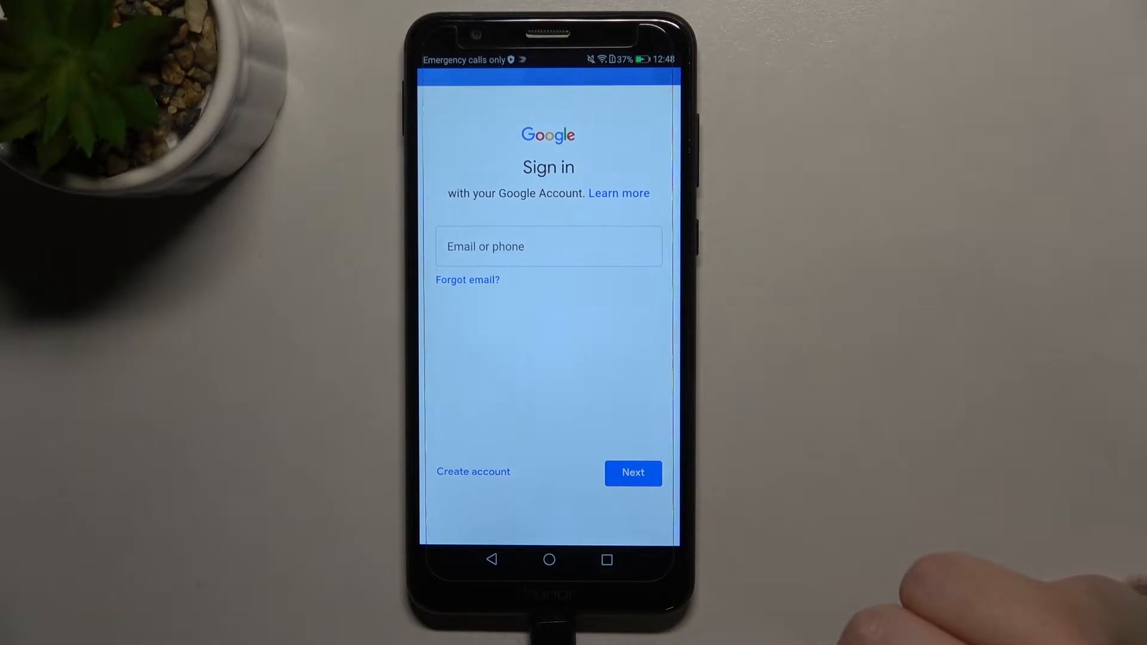
# Enter the Gmail username ending in 'nfo1' on the sign-in page and continue.
pyautogui.click(548, 247)
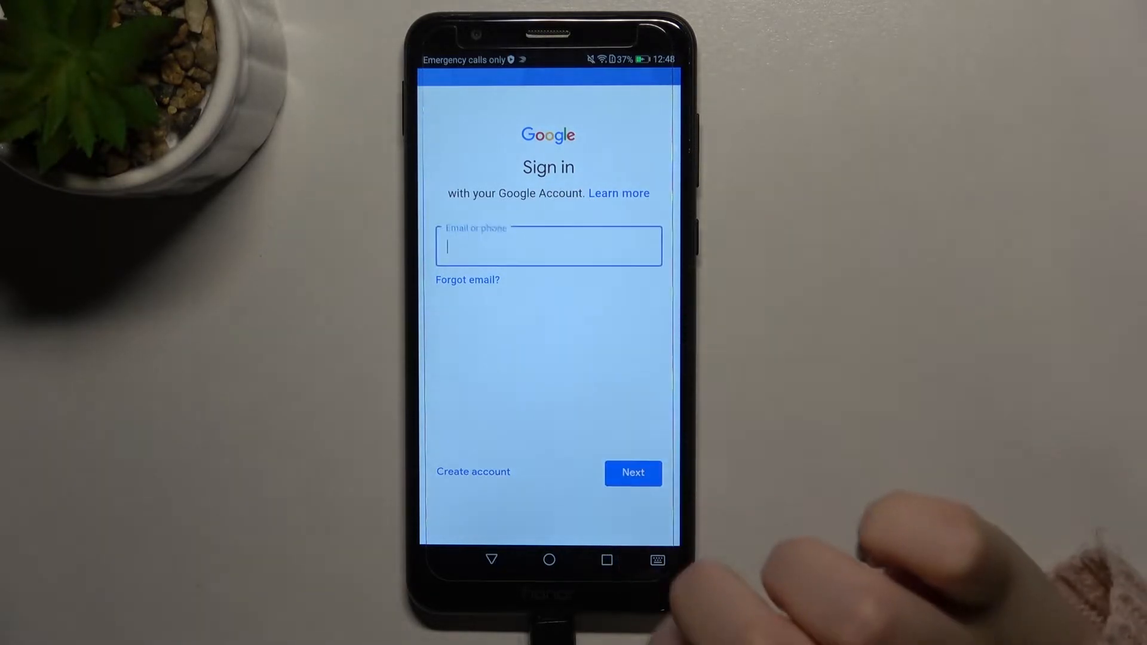
pyautogui.write('hat')
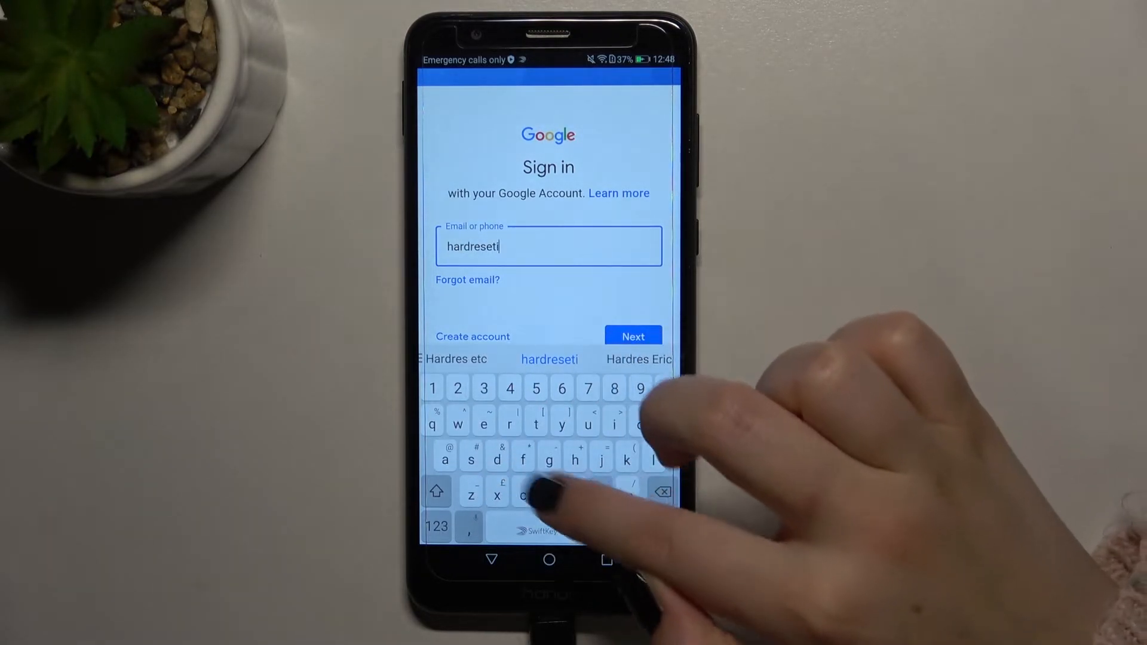
pyautogui.write('nfo1')
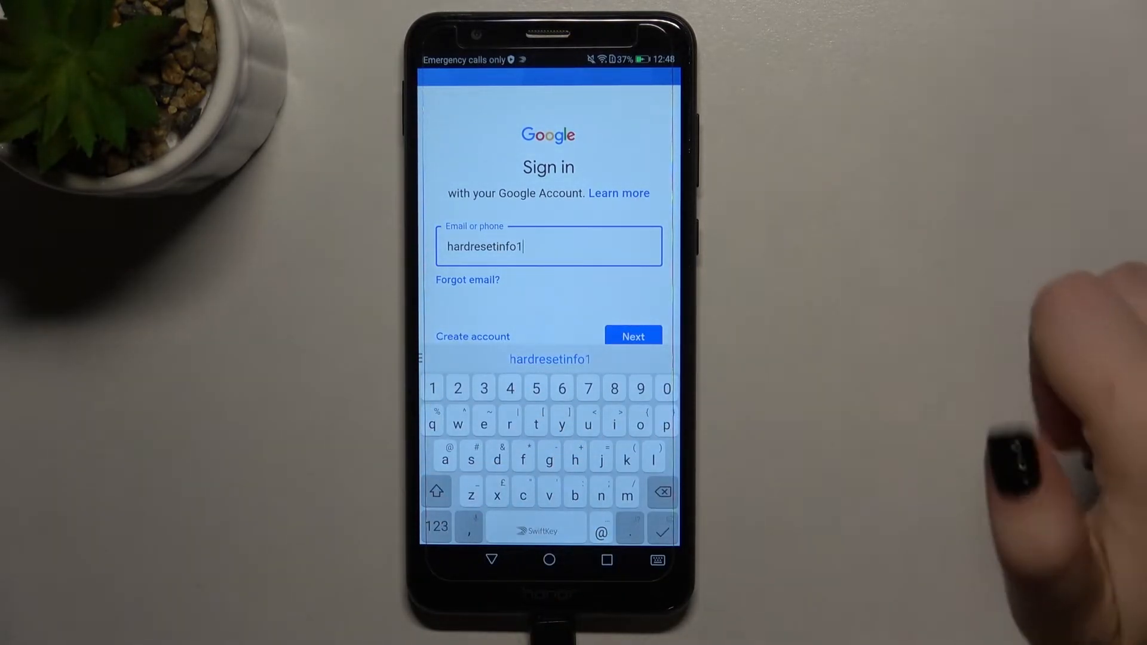
pyautogui.moveTo(1024, 329)
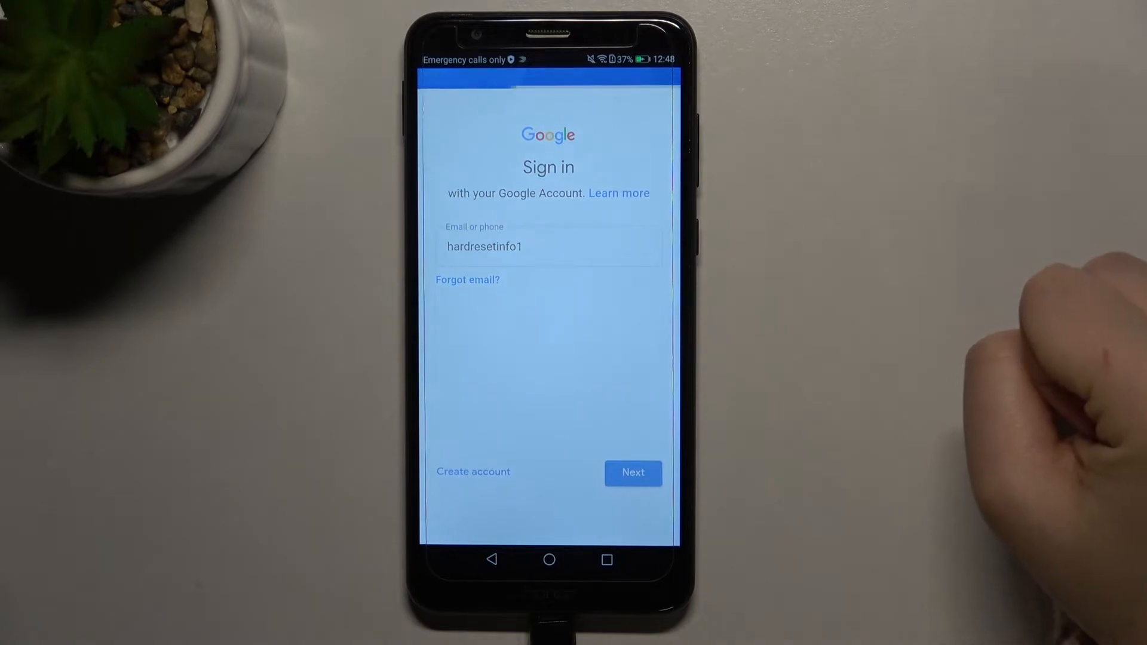
pyautogui.click(633, 473)
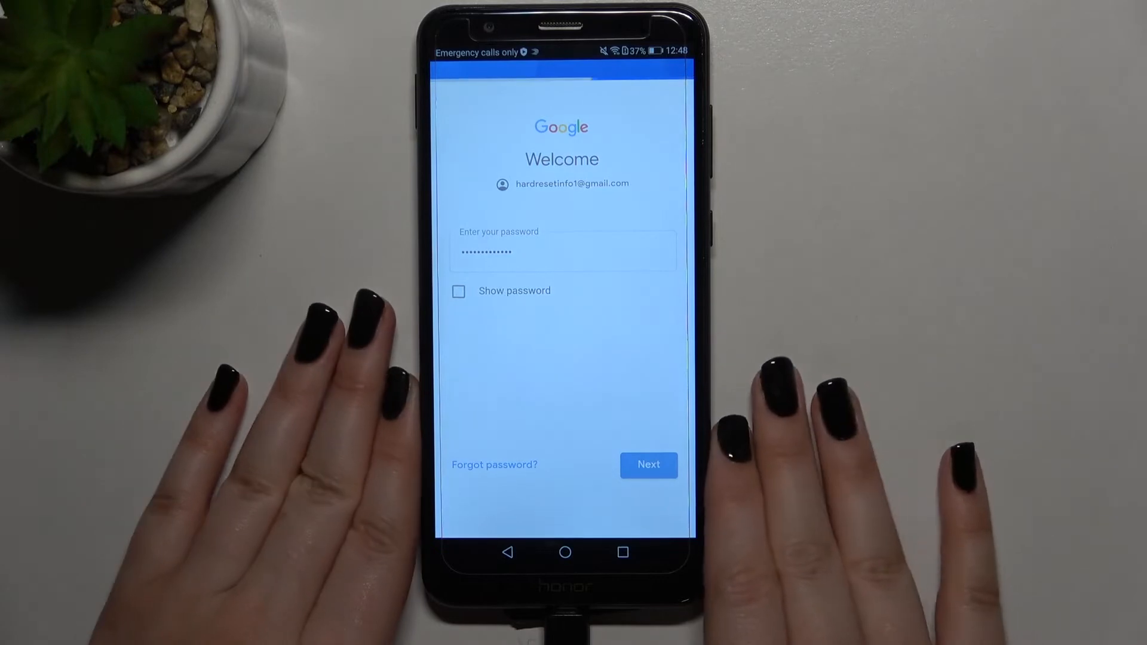
# Submit the entered password to reach Google's terms page.
pyautogui.click(649, 465)
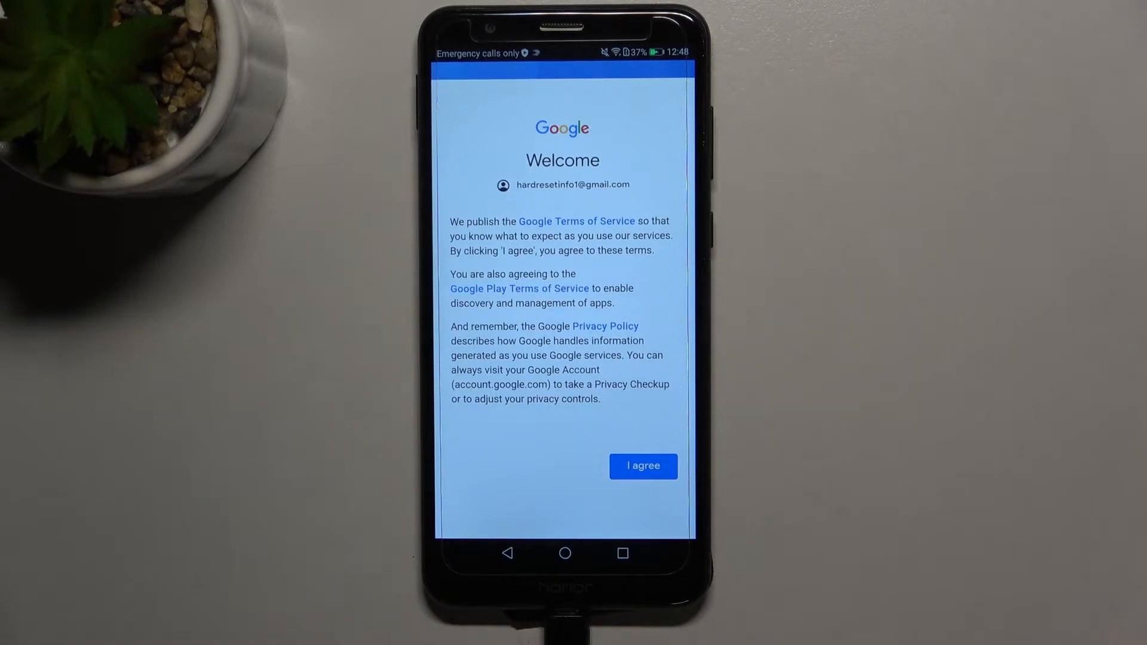
# Agree to Google's terms of service and accept the Google Services settings.
pyautogui.click(642, 466)
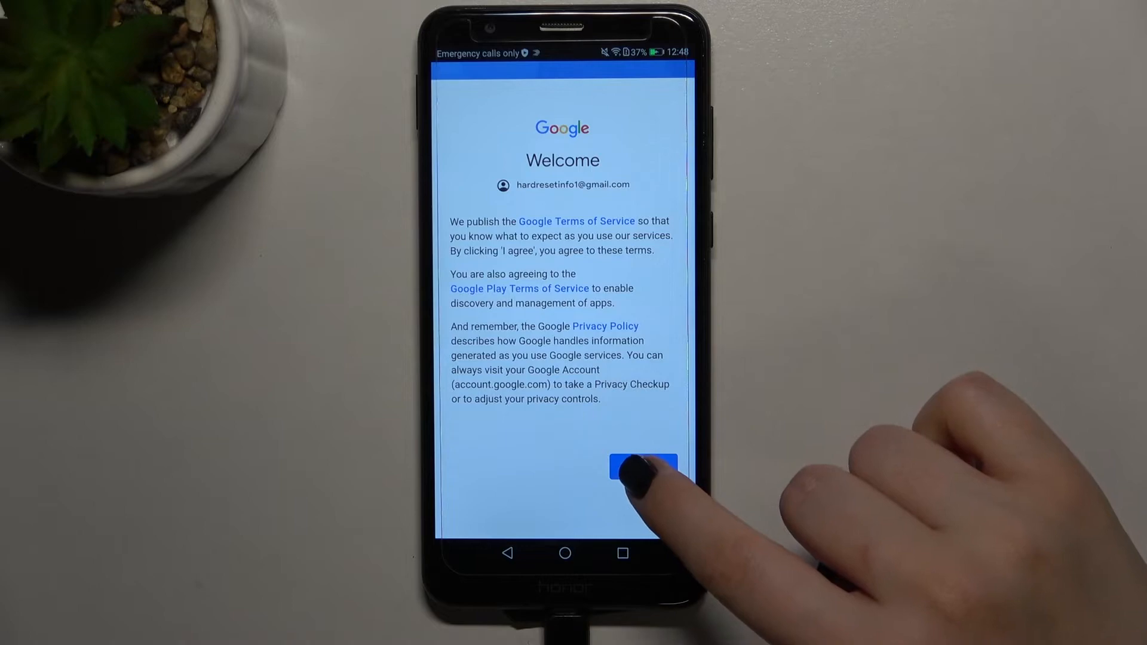
pyautogui.click(643, 466)
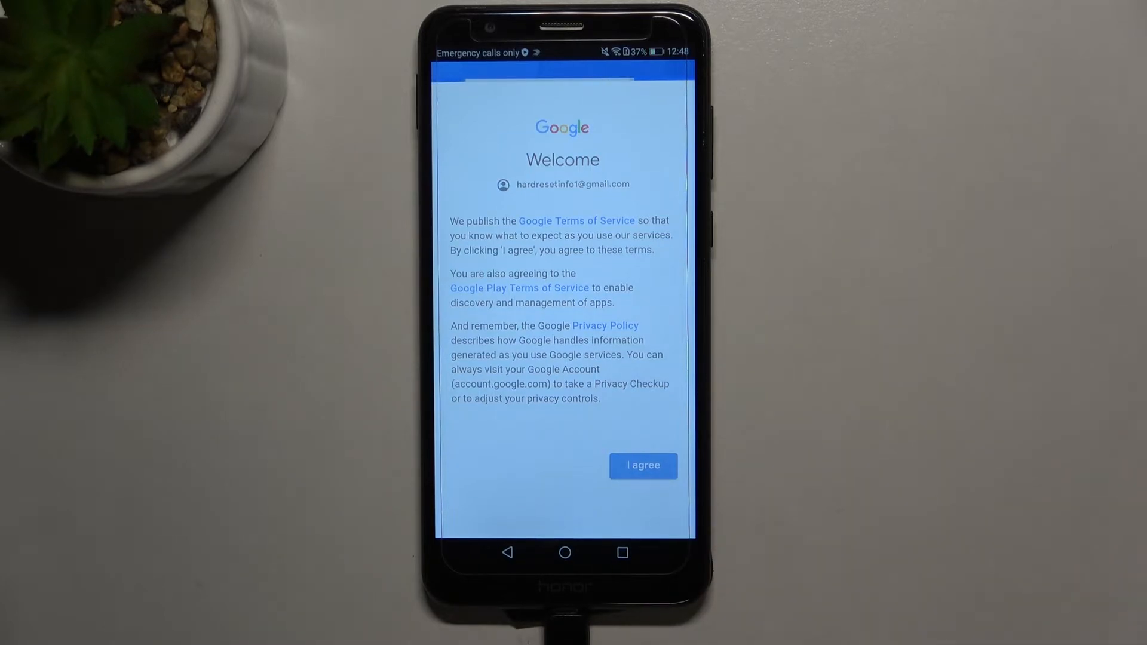
pyautogui.click(643, 466)
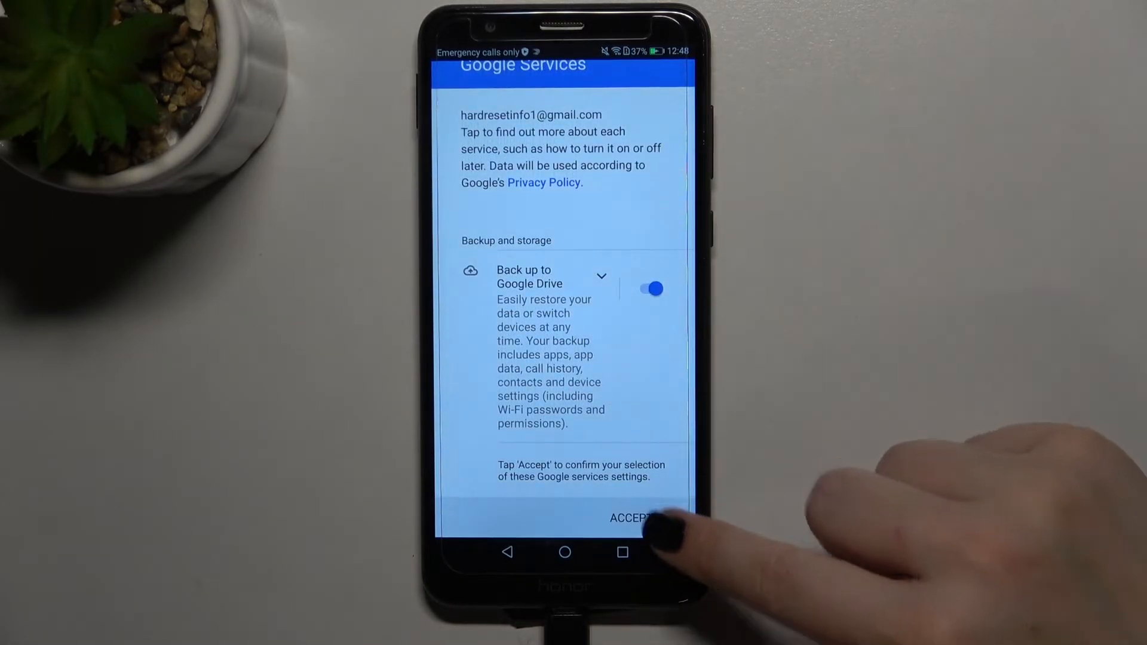
pyautogui.click(632, 518)
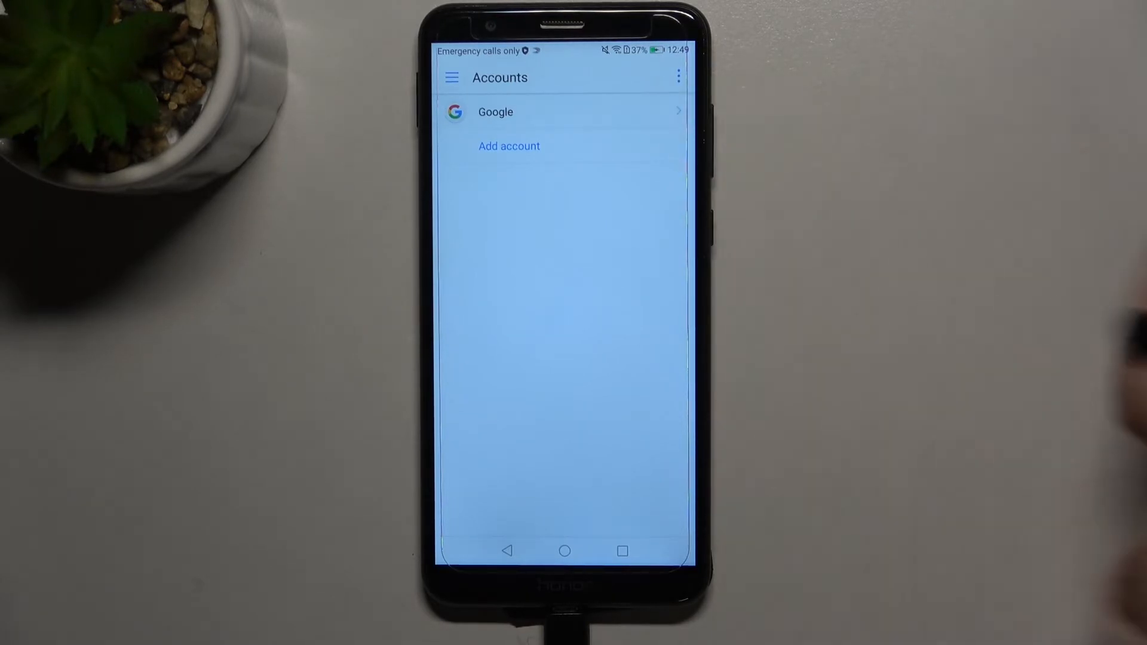
# Open the Google account's details, choose Remove, and confirm removal.
pyautogui.click(496, 111)
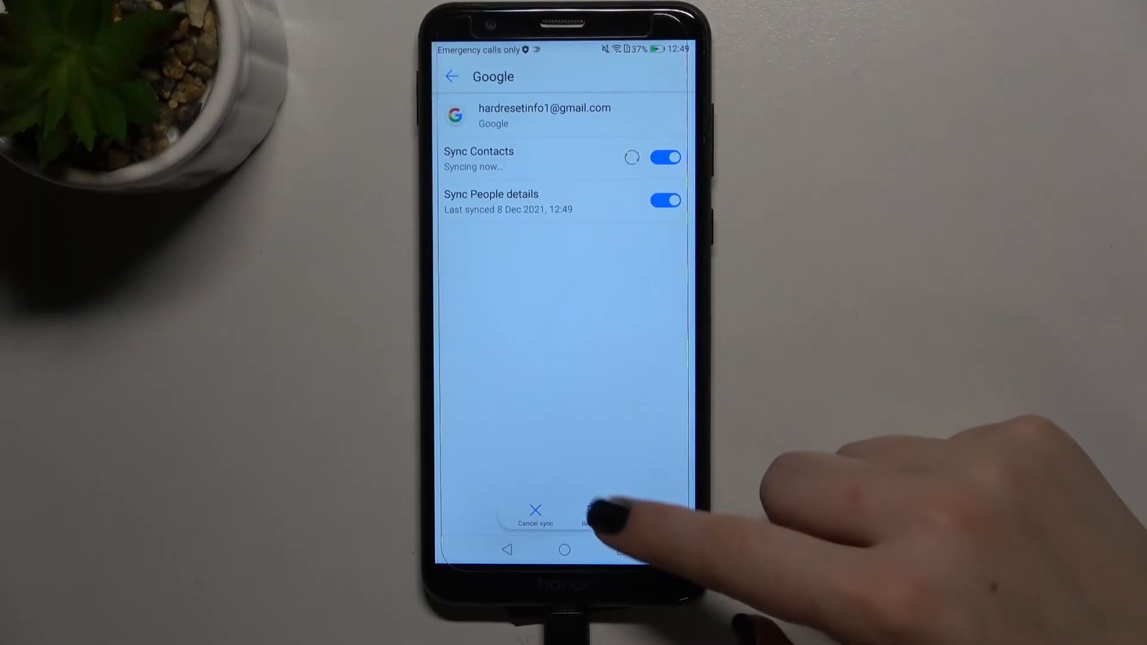
pyautogui.click(593, 512)
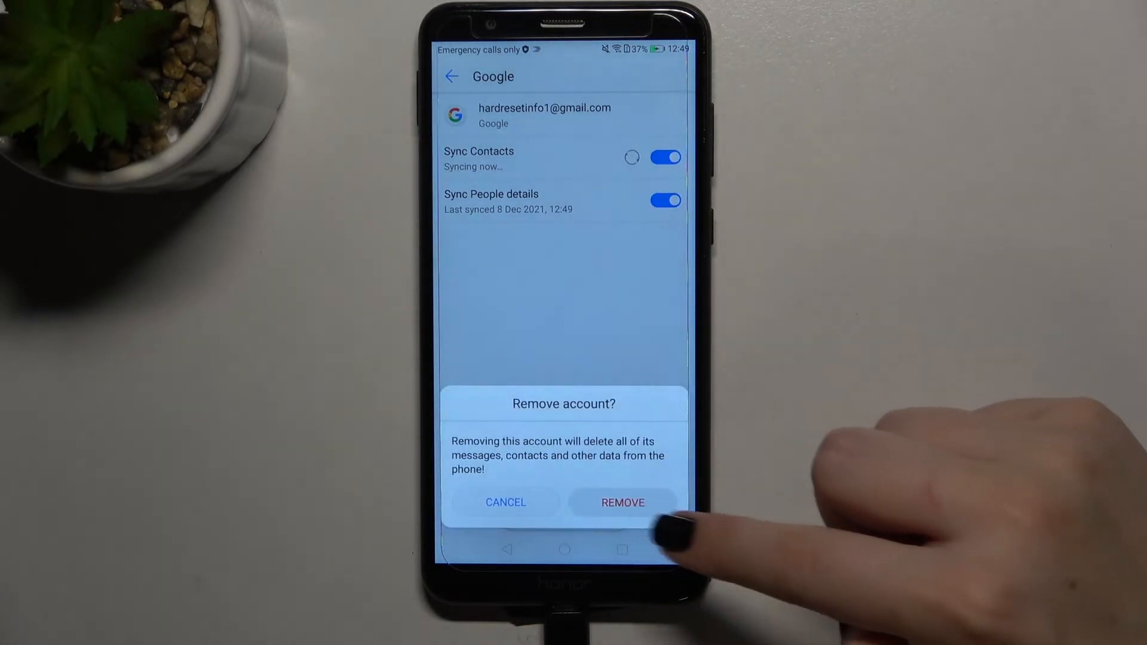
pyautogui.click(623, 503)
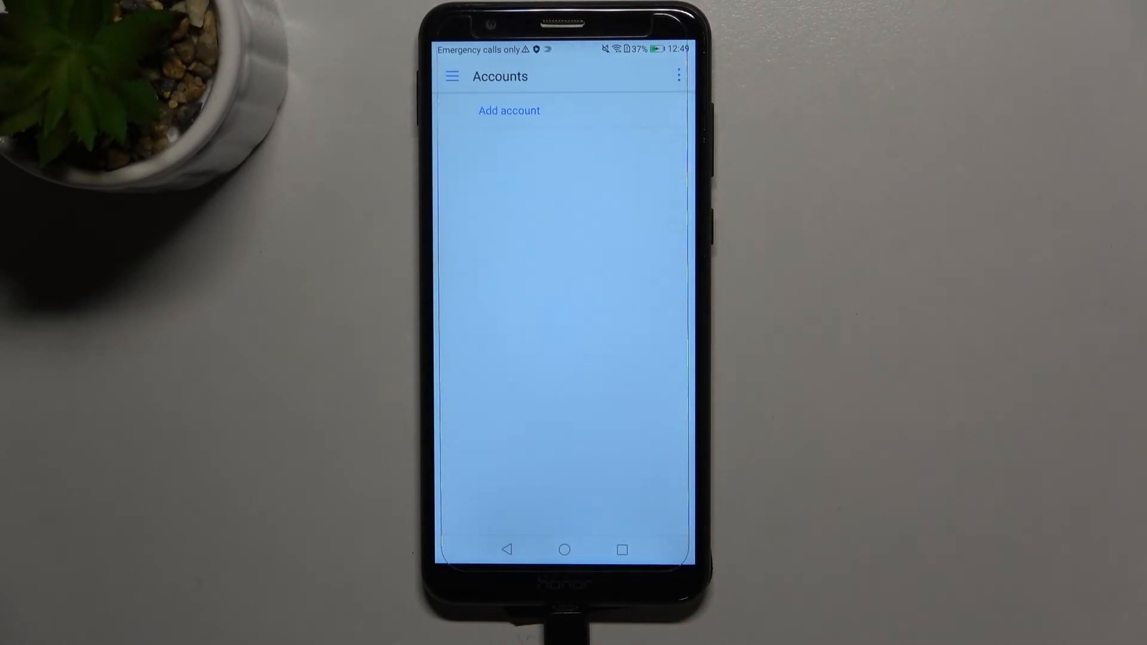